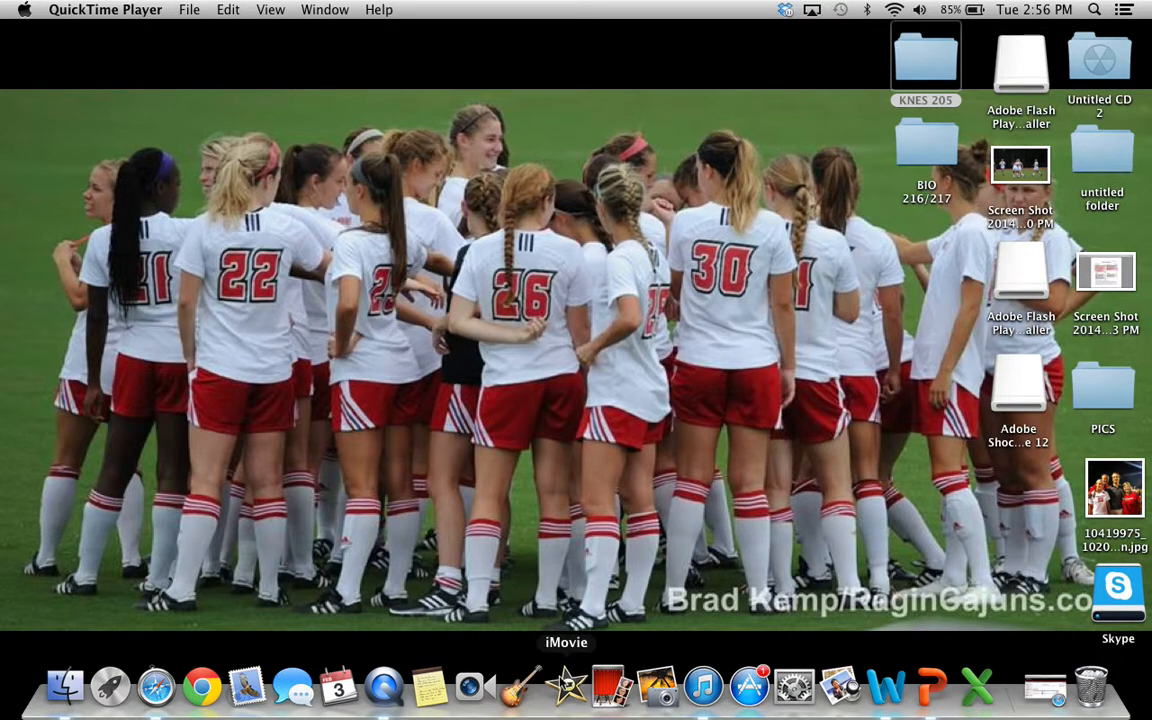
# Launch GarageBand and show the New Project templates in the welcome window.
pyautogui.click(520, 688)
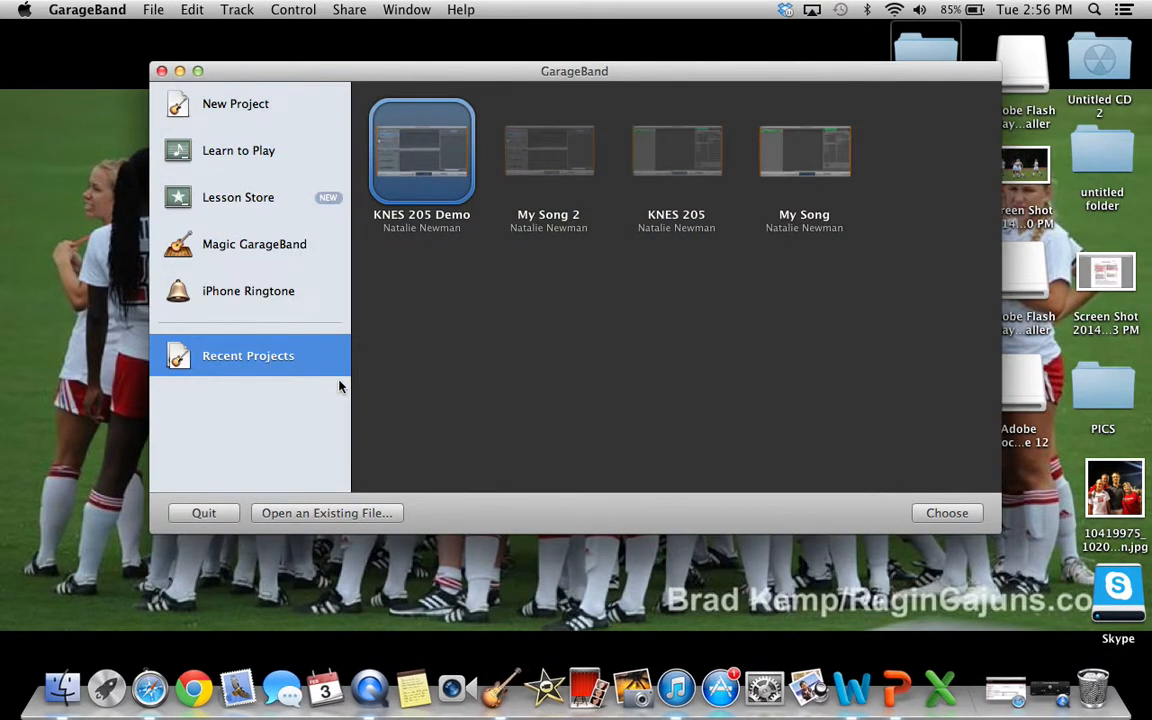
pyautogui.click(236, 104)
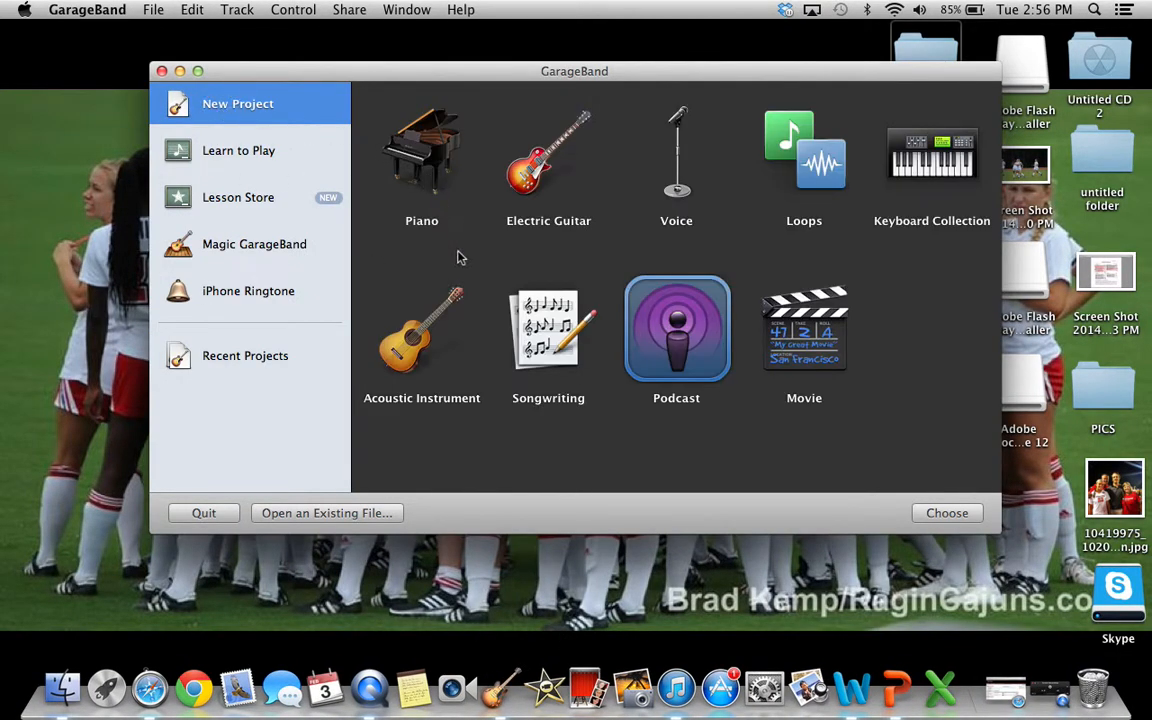
pyautogui.moveTo(830, 254)
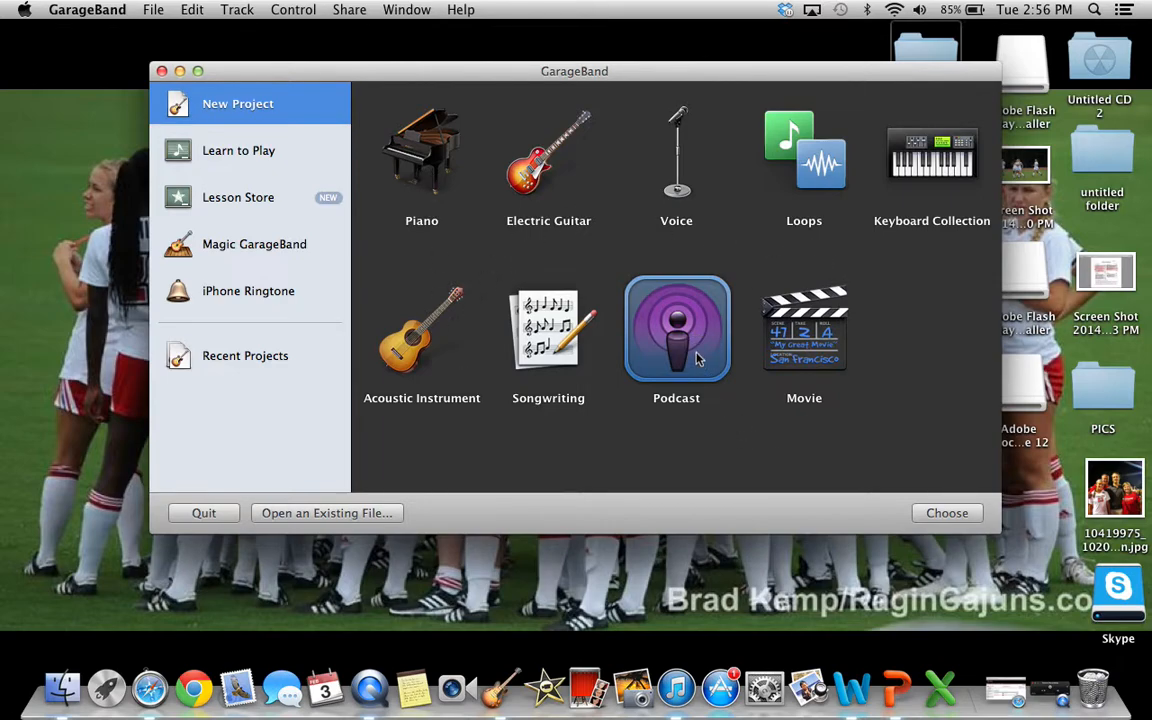
# Create a Podcast project named 'KNES 205 Demo', replacing the existing file of that name.
pyautogui.click(946, 512)
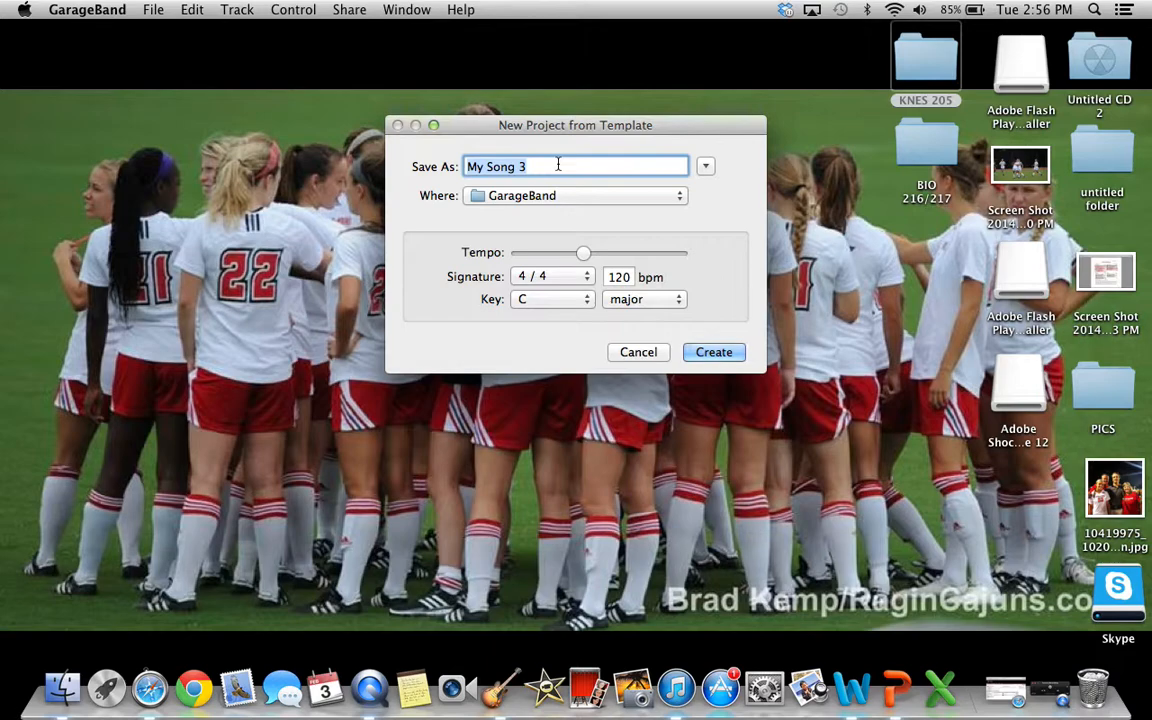
pyautogui.write('KNES')
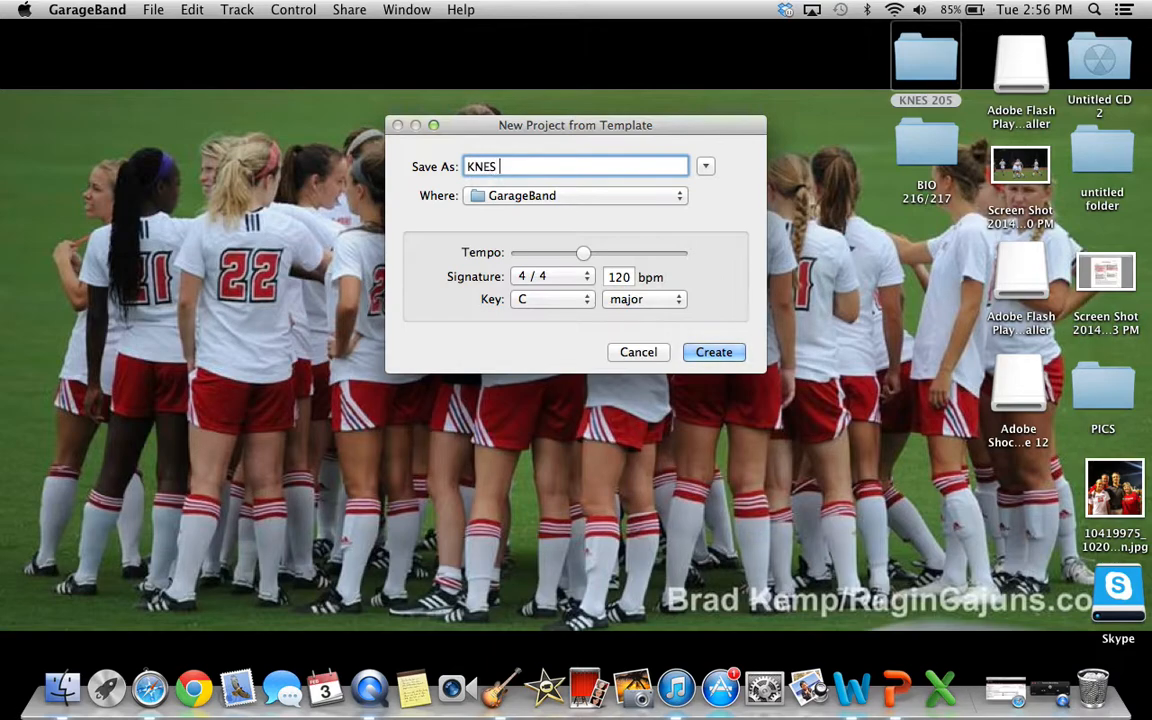
pyautogui.write('205 Demo')
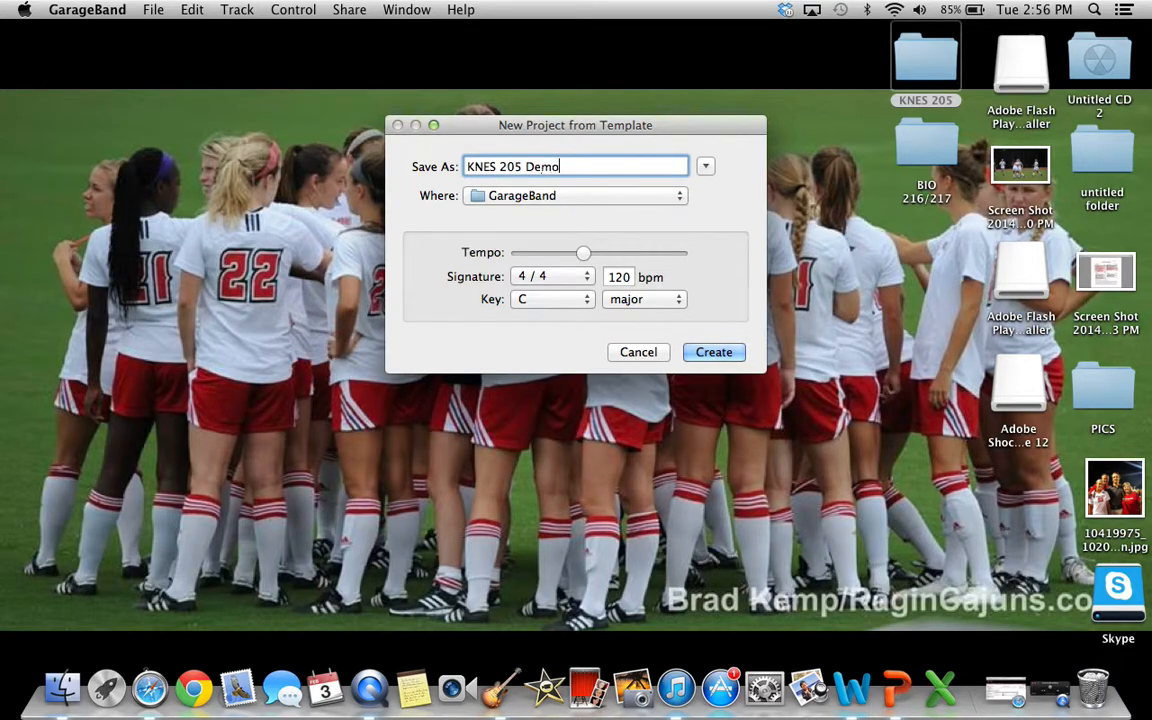
pyautogui.moveTo(618, 204)
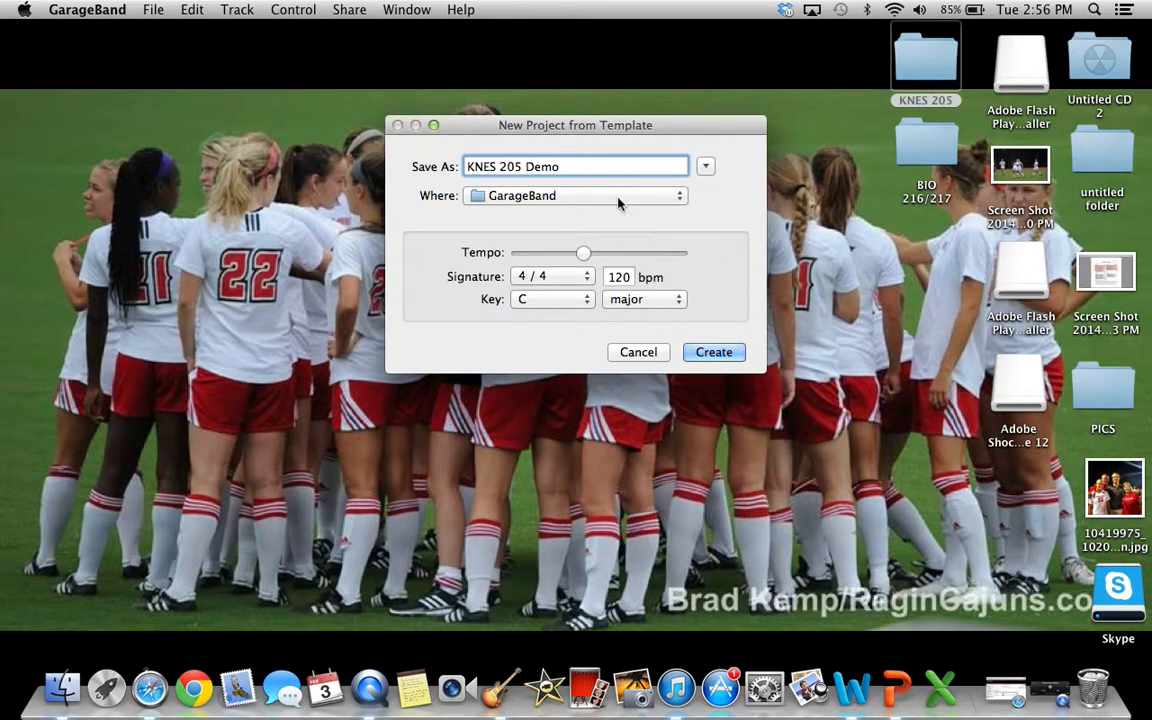
pyautogui.moveTo(552, 232)
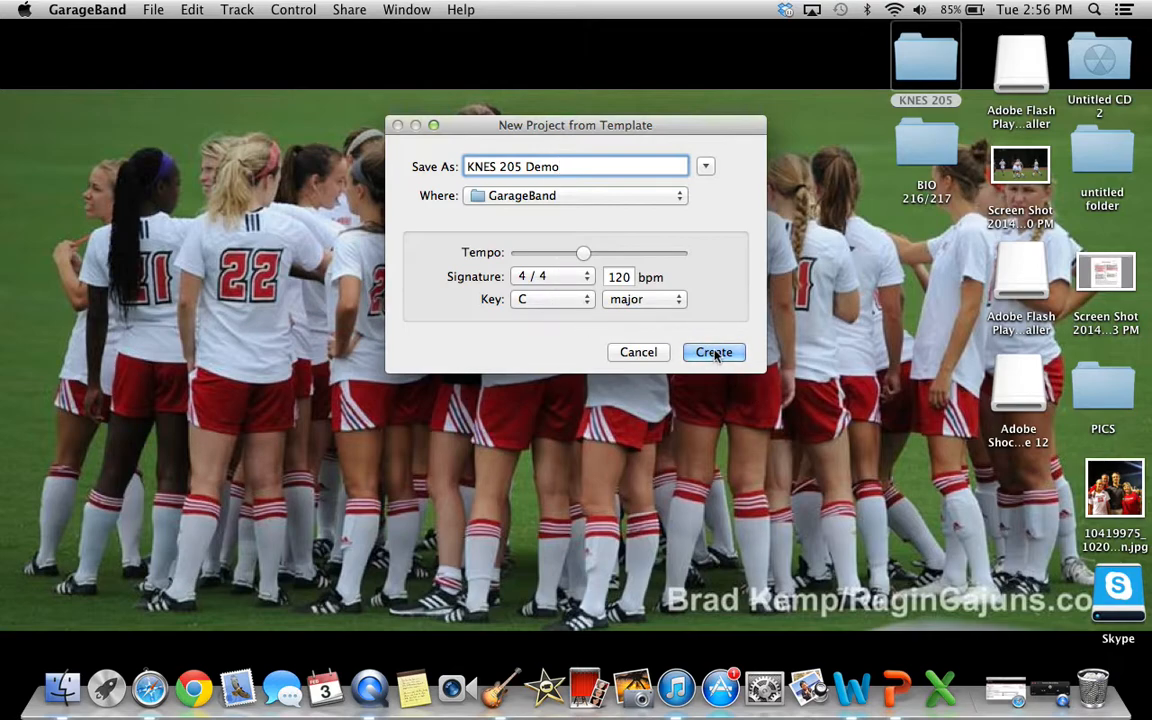
pyautogui.click(714, 352)
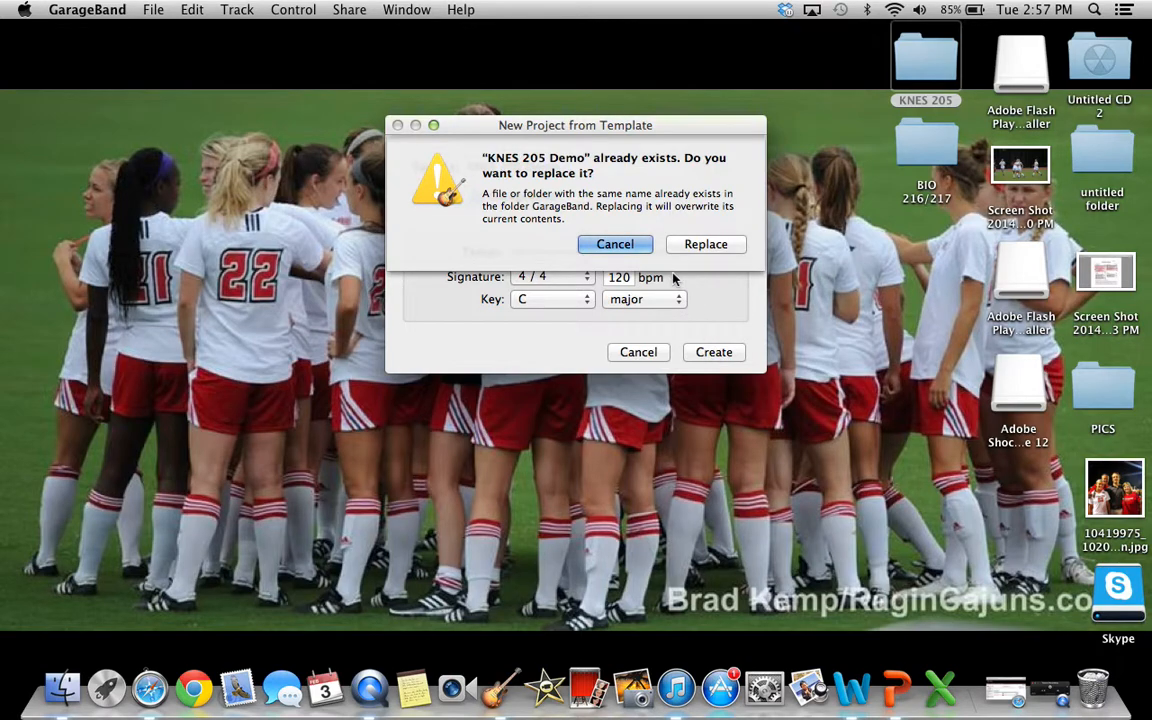
pyautogui.click(704, 244)
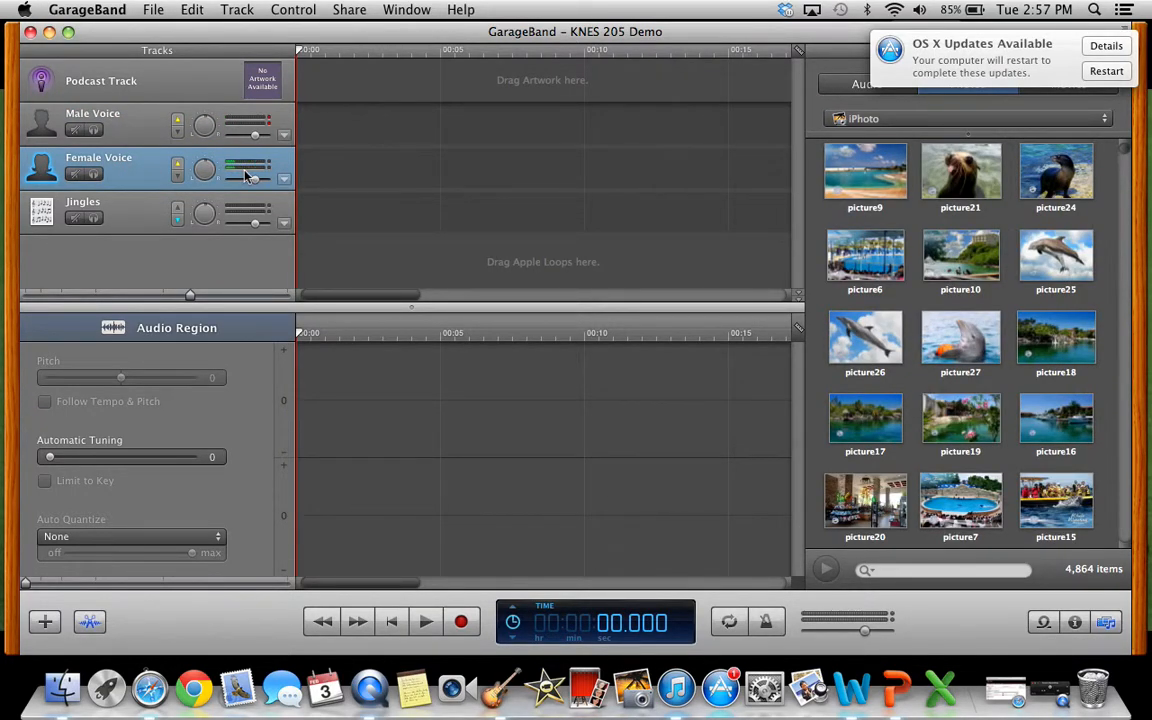
pyautogui.moveTo(752, 132)
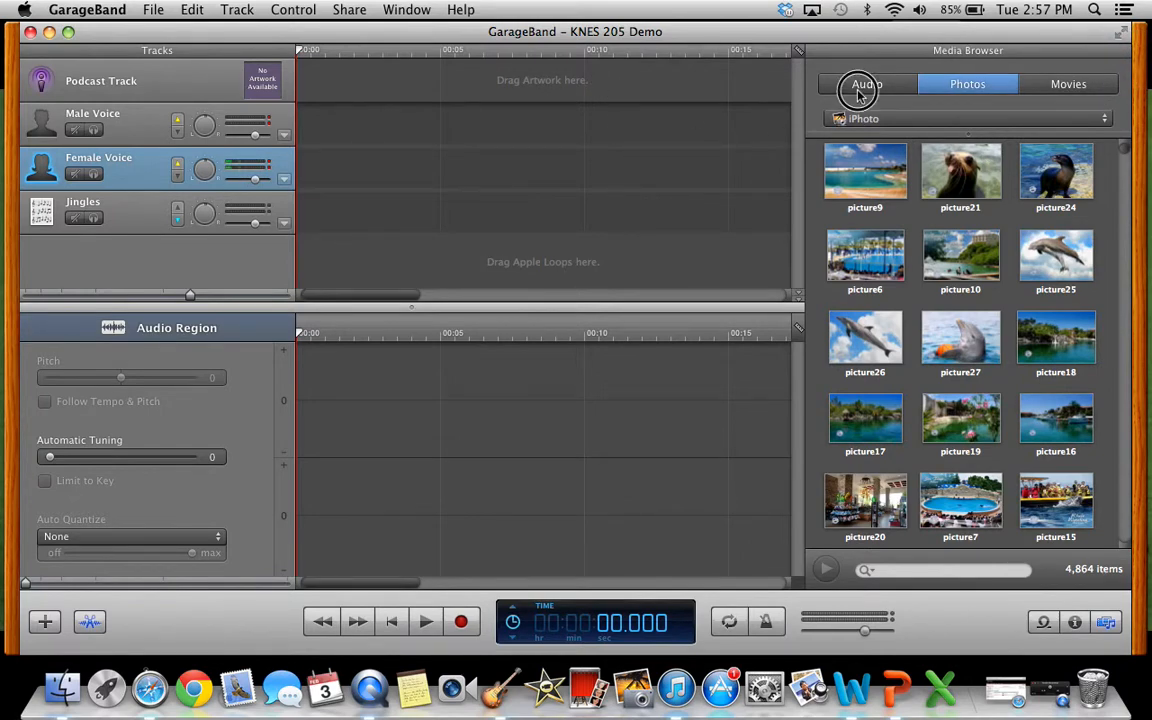
# Show the Track Info pane with the vocal presets for the Female Voice track.
pyautogui.click(866, 84)
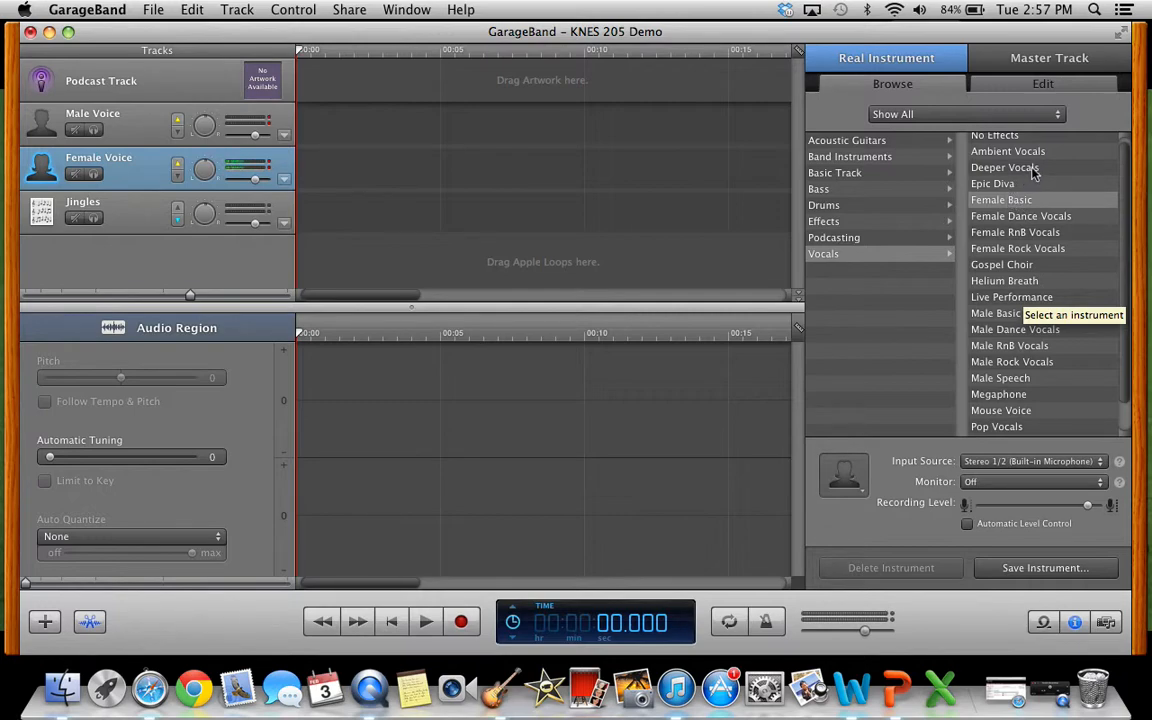
pyautogui.moveTo(756, 228)
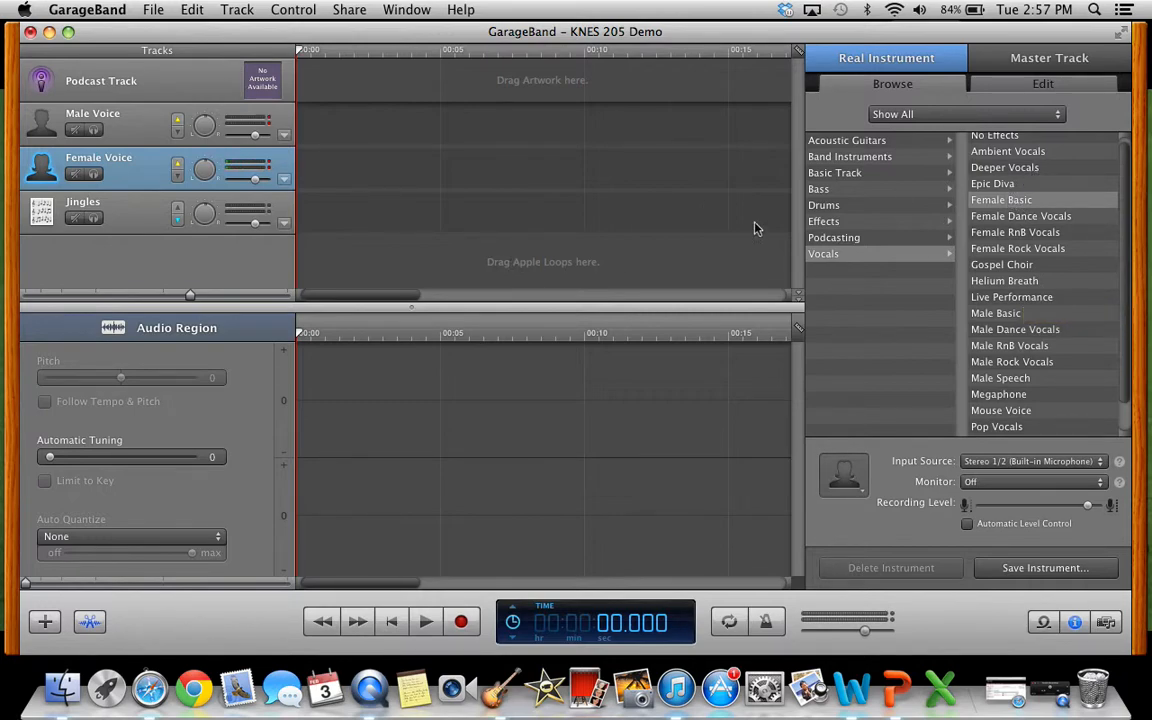
# Apply the Helium Breath vocal preset to the selected voice track.
pyautogui.click(1004, 280)
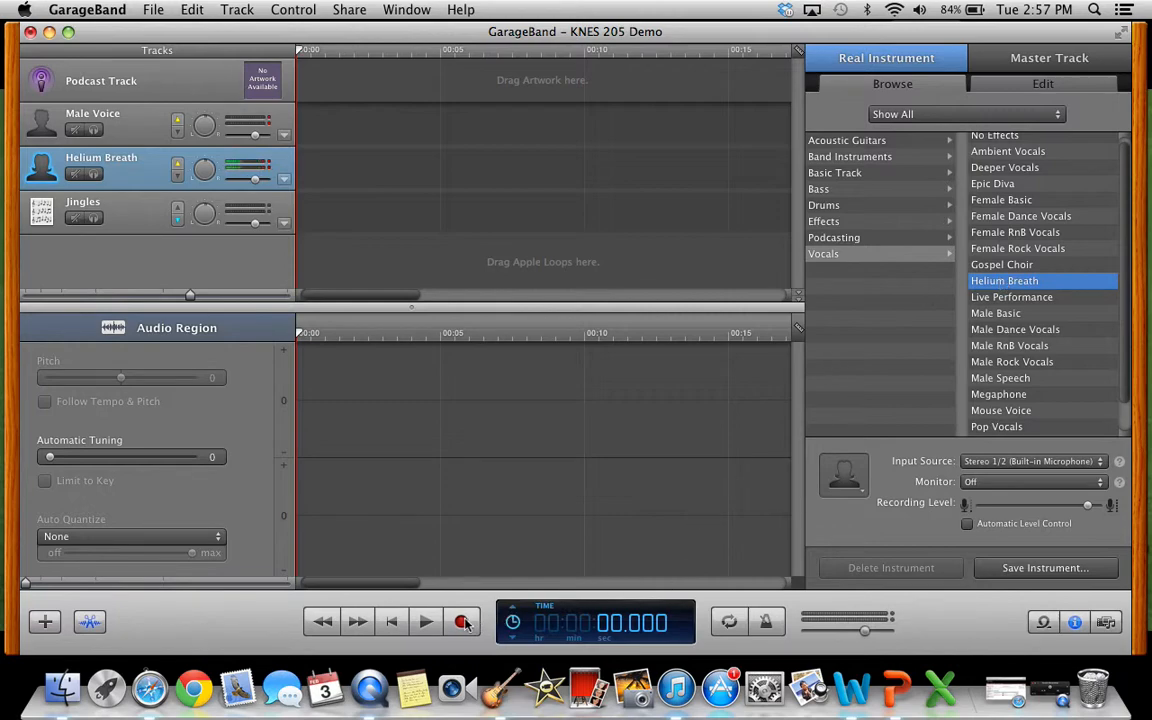
pyautogui.click(460, 620)
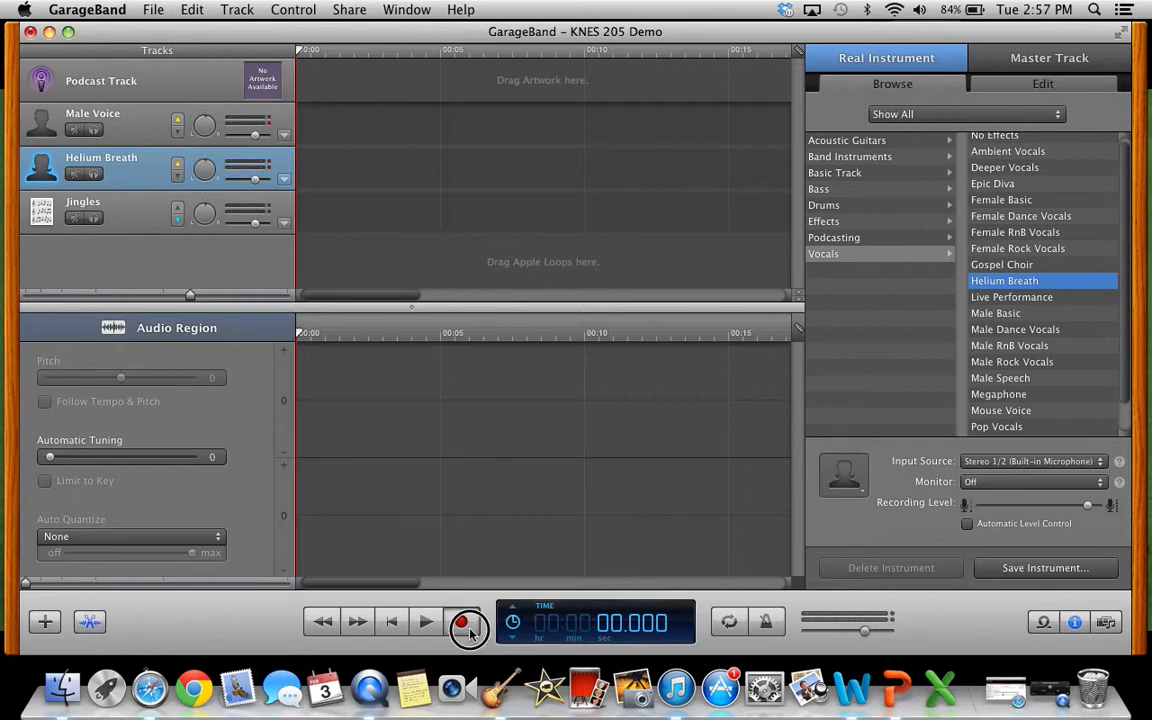
# Record a short take on the Helium Breath track, play it back, then quit GarageBand.
pyautogui.click(460, 620)
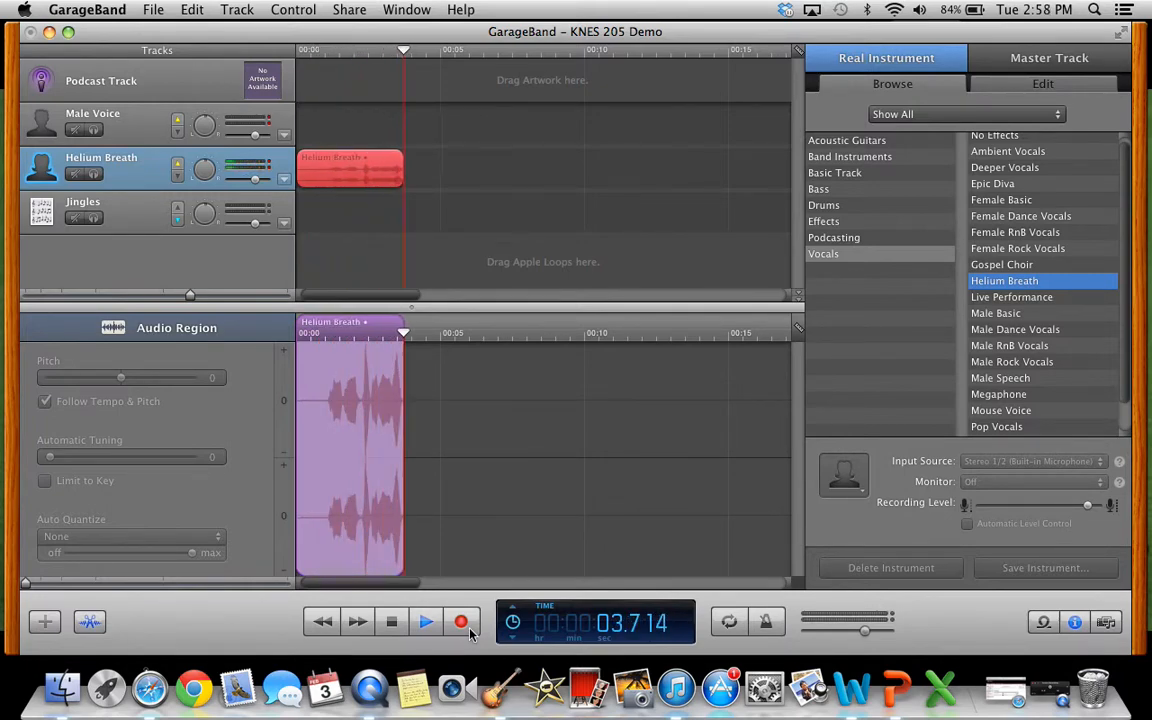
pyautogui.click(460, 620)
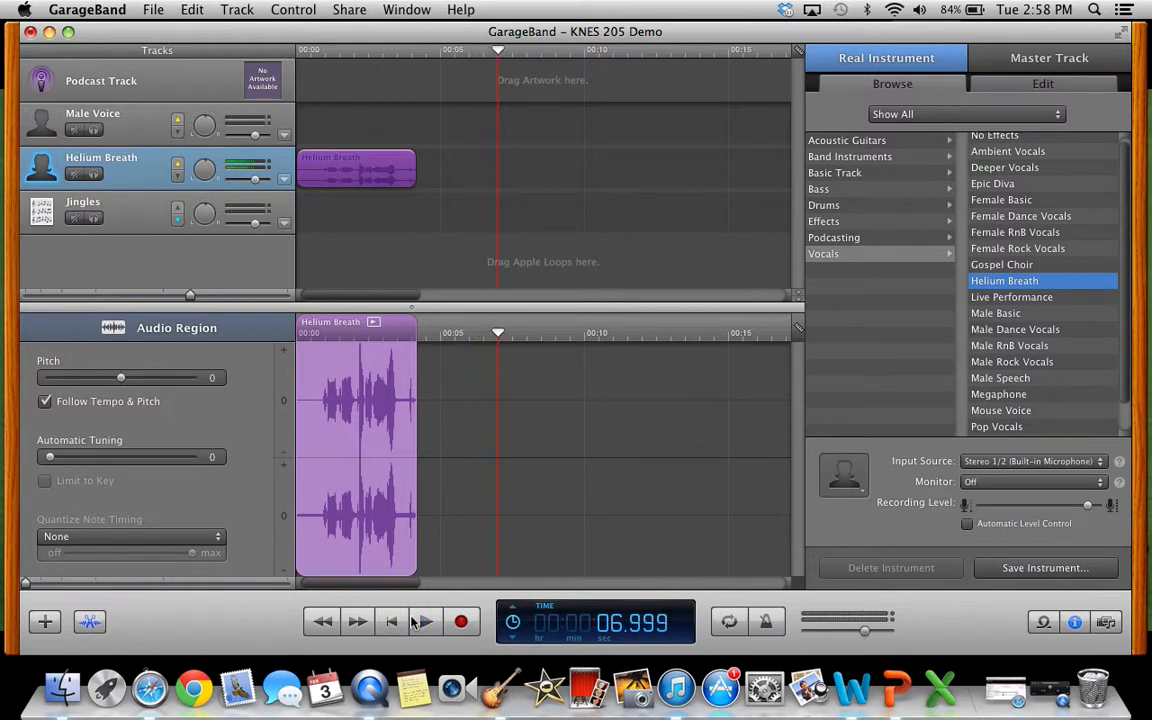
pyautogui.moveTo(512, 552)
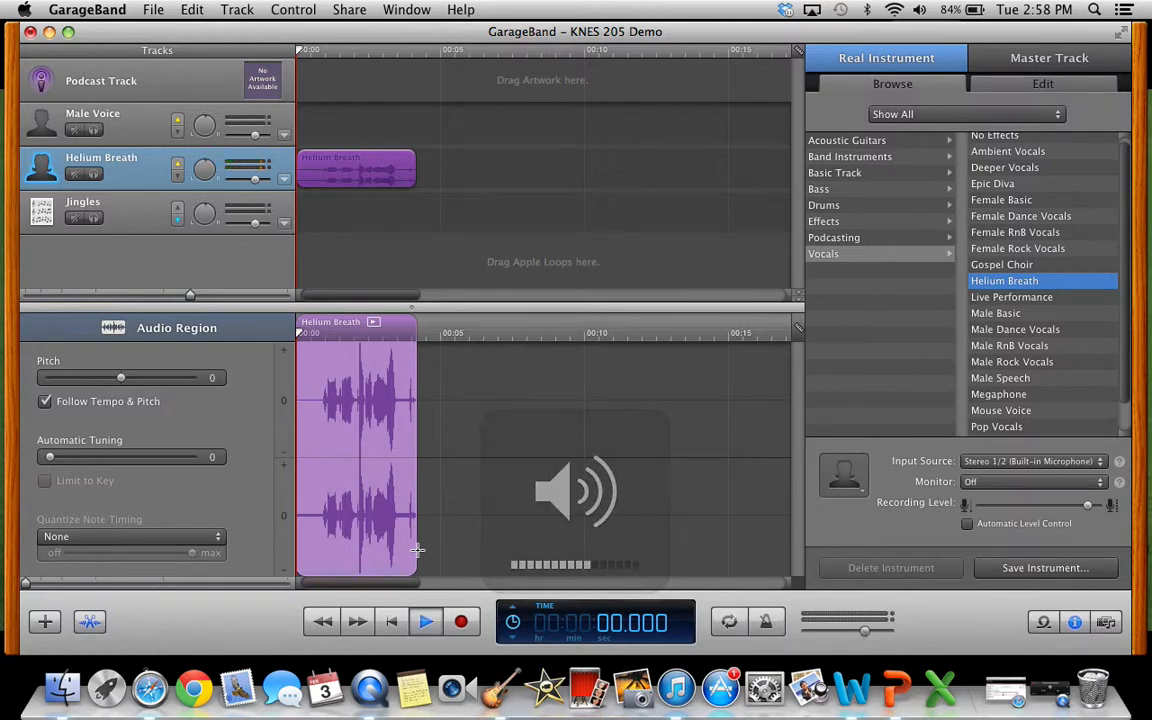
pyautogui.click(424, 620)
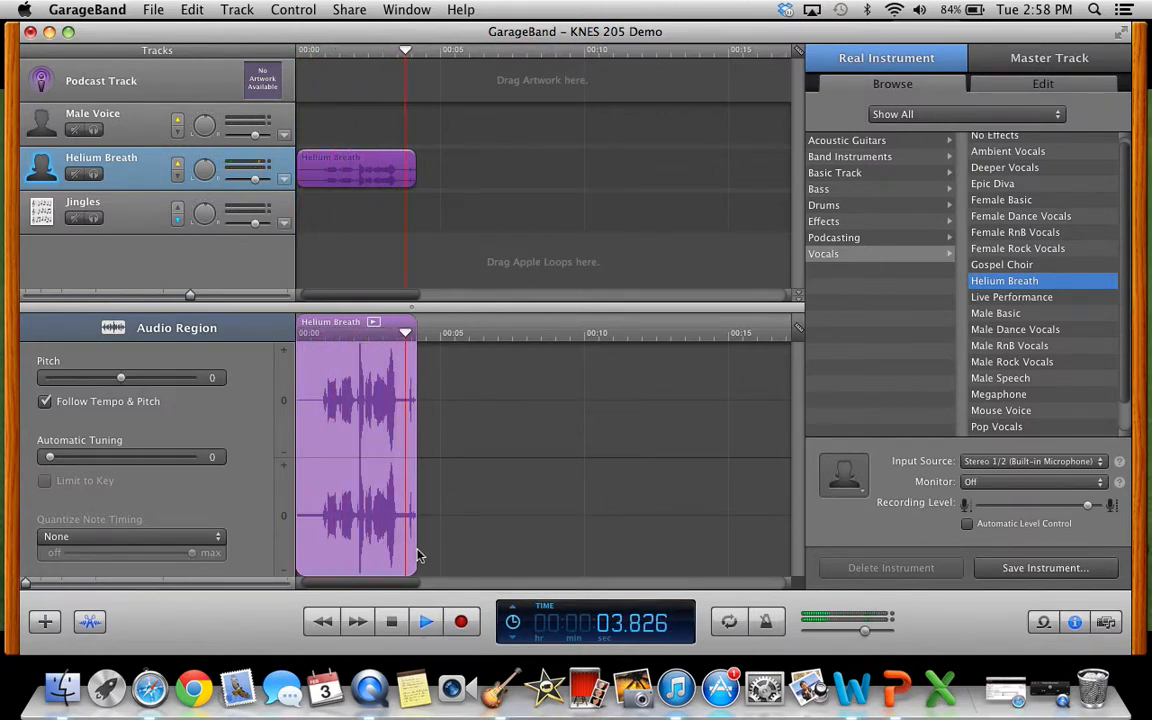
pyautogui.click(426, 620)
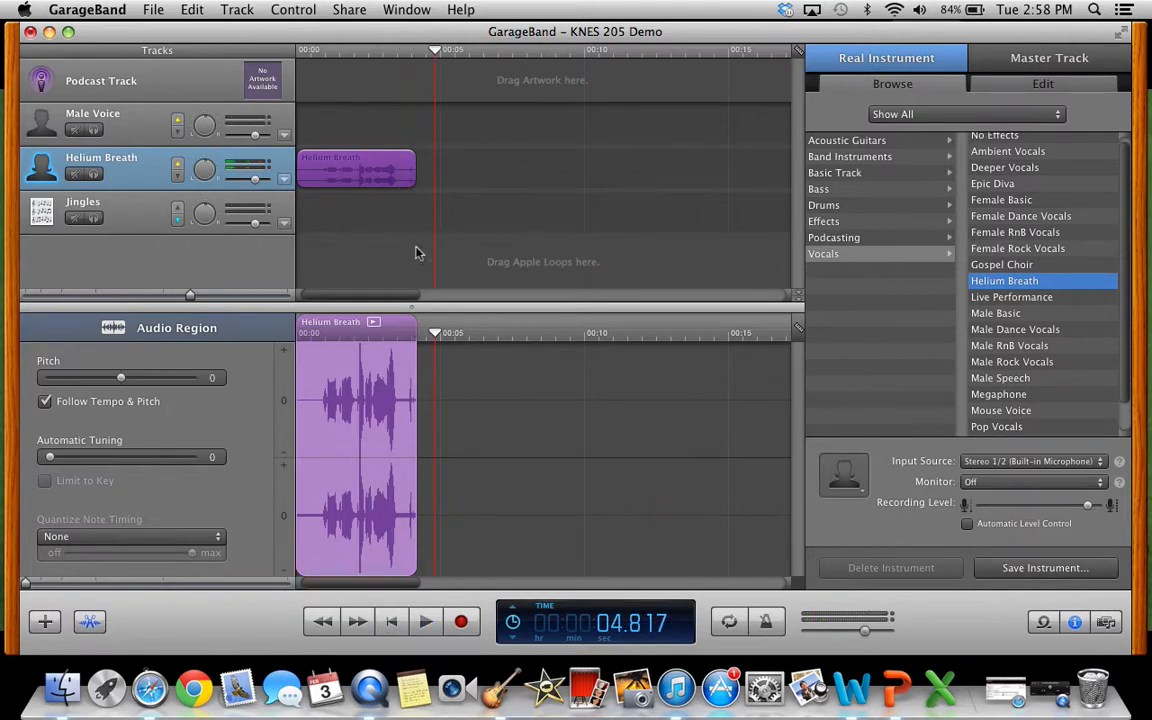
pyautogui.click(152, 8)
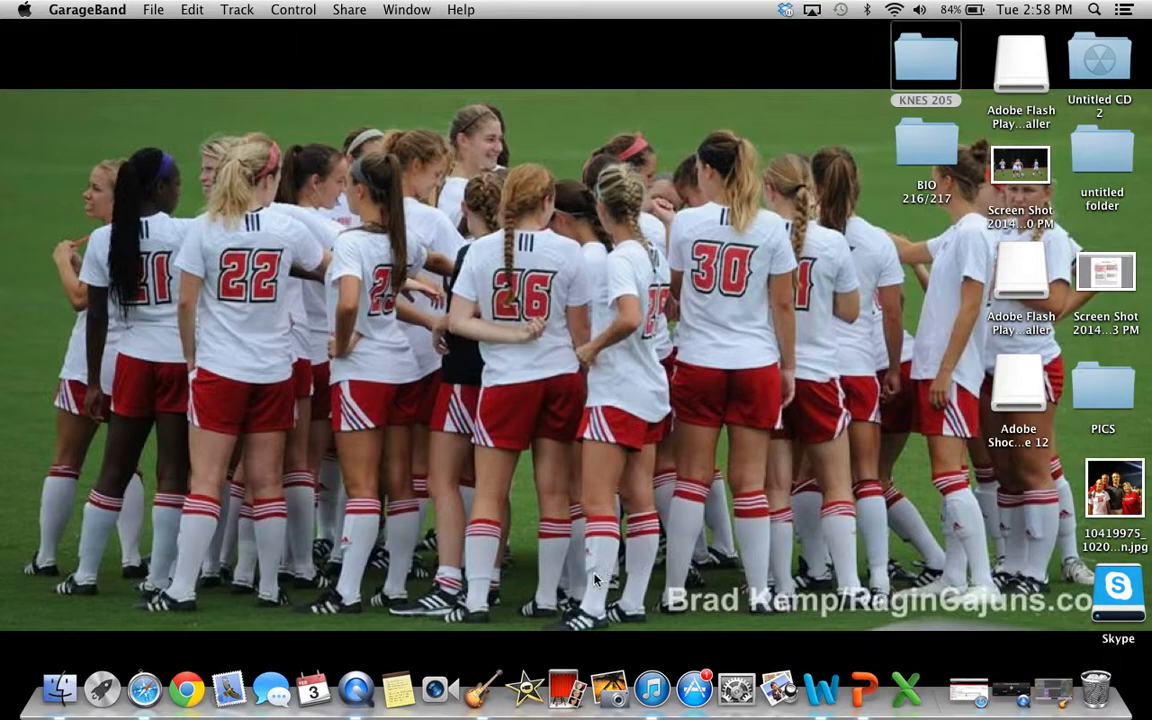
# Launch iMovie and dismiss the iPhoto Video Thumbnails notice.
pyautogui.click(524, 688)
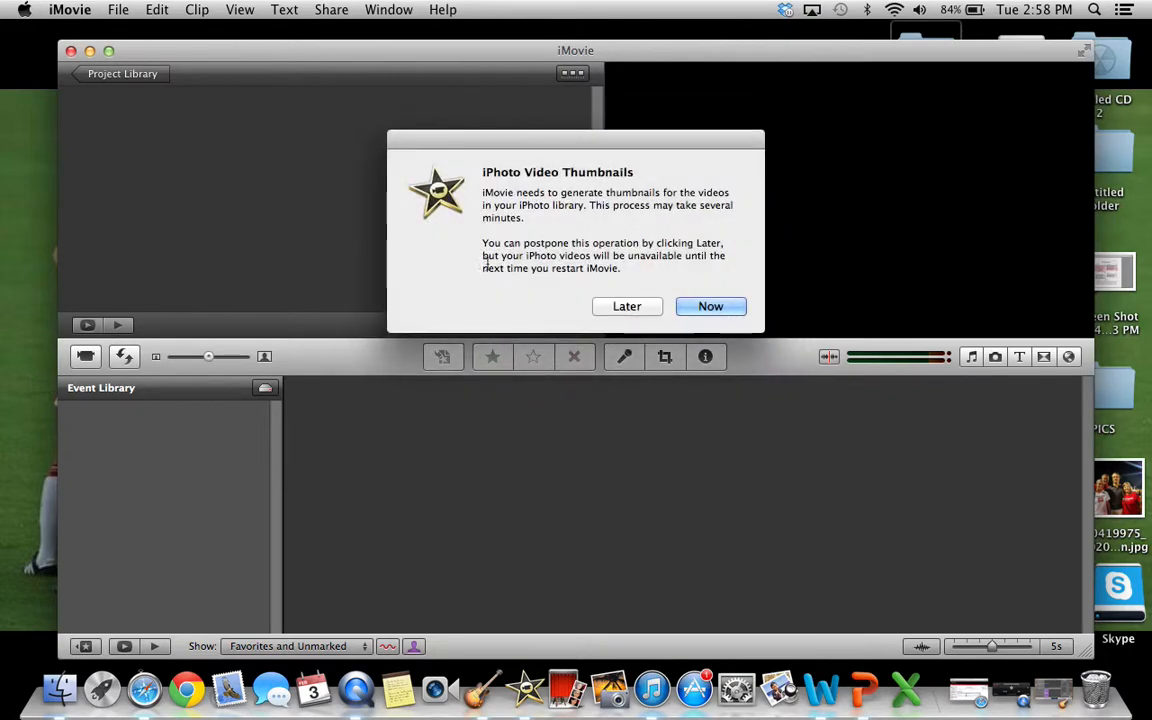
pyautogui.click(628, 306)
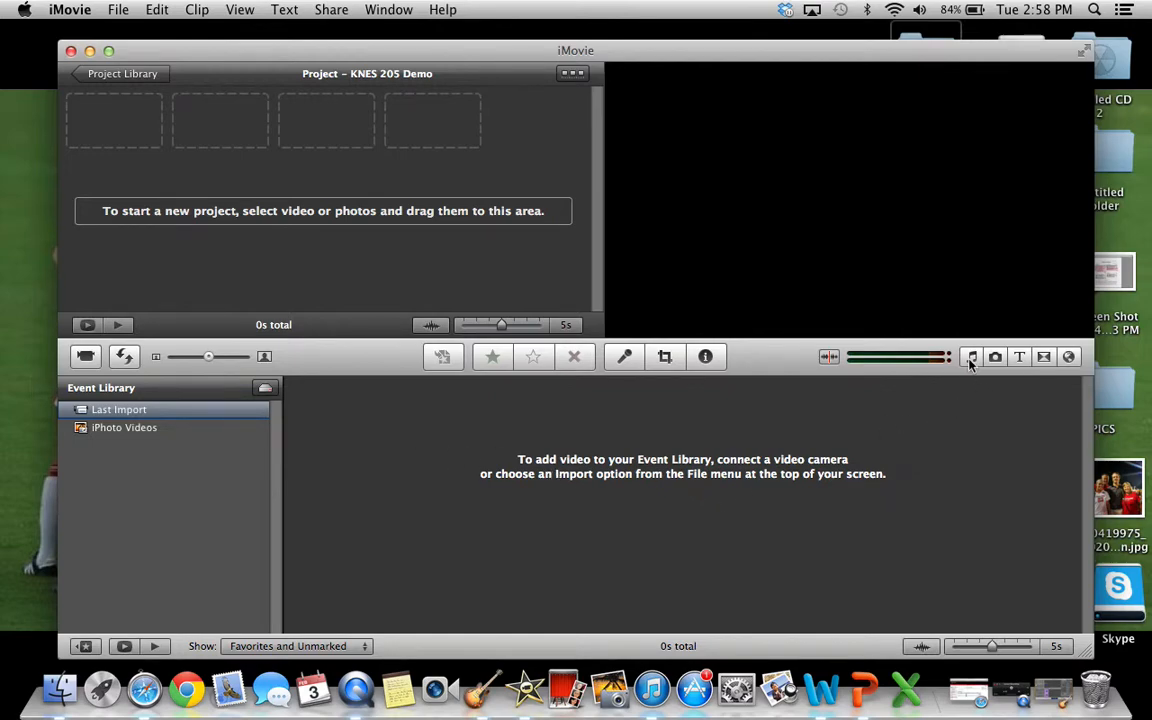
# Choose the KNES 205 Demo GarageBand song in the music browser and accept saving it with an iLife preview.
pyautogui.click(972, 356)
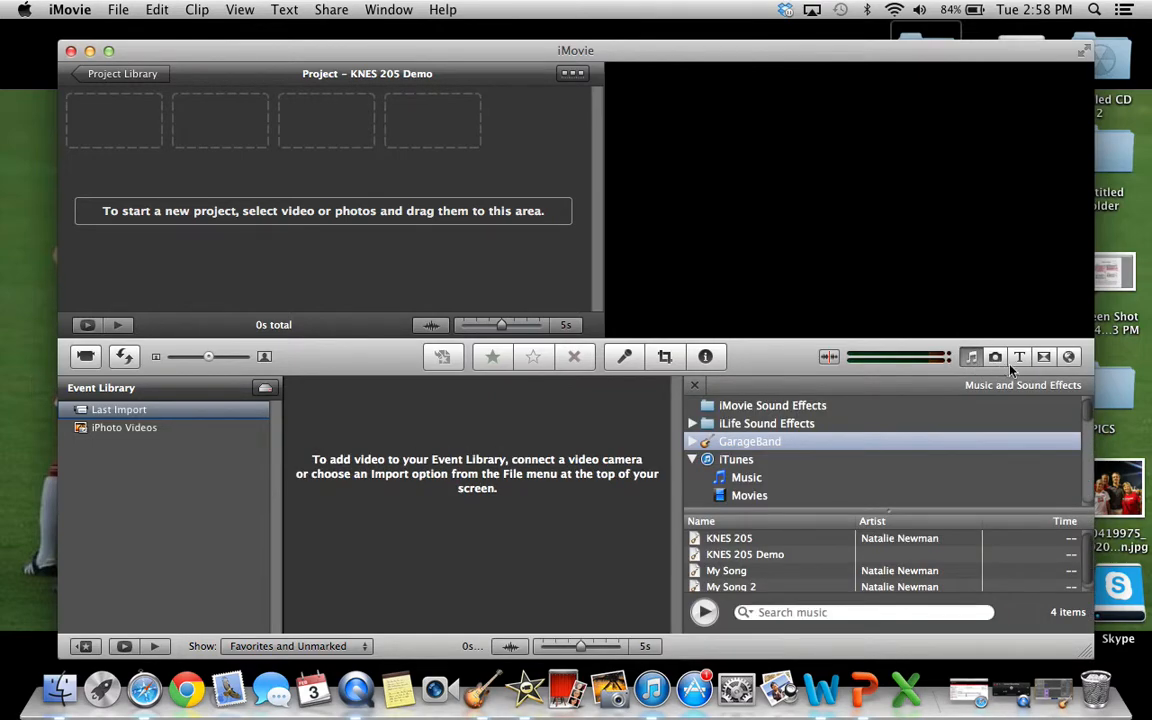
pyautogui.moveTo(784, 440)
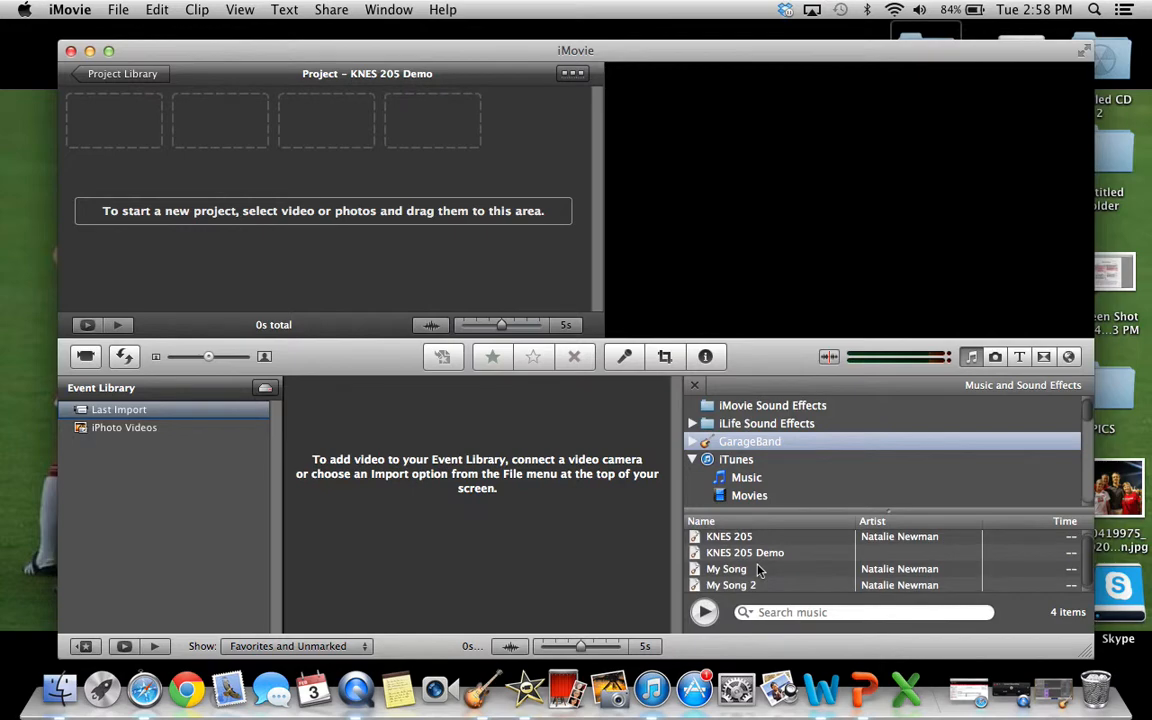
pyautogui.doubleClick(744, 552)
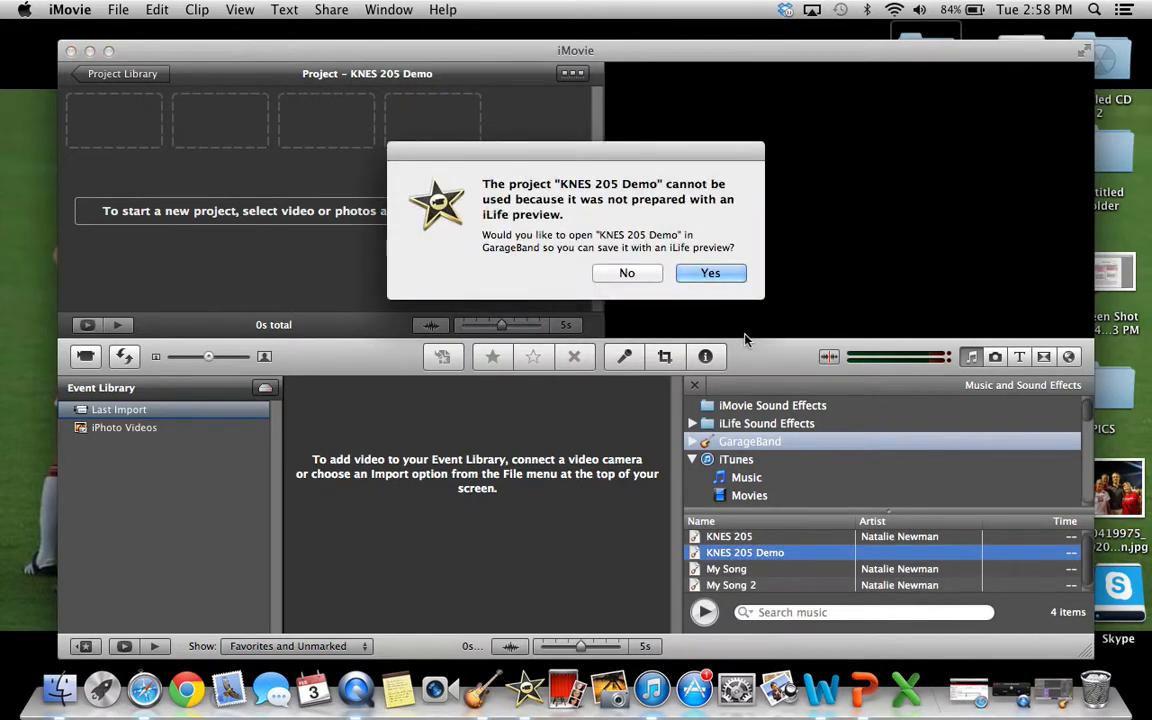
pyautogui.click(710, 272)
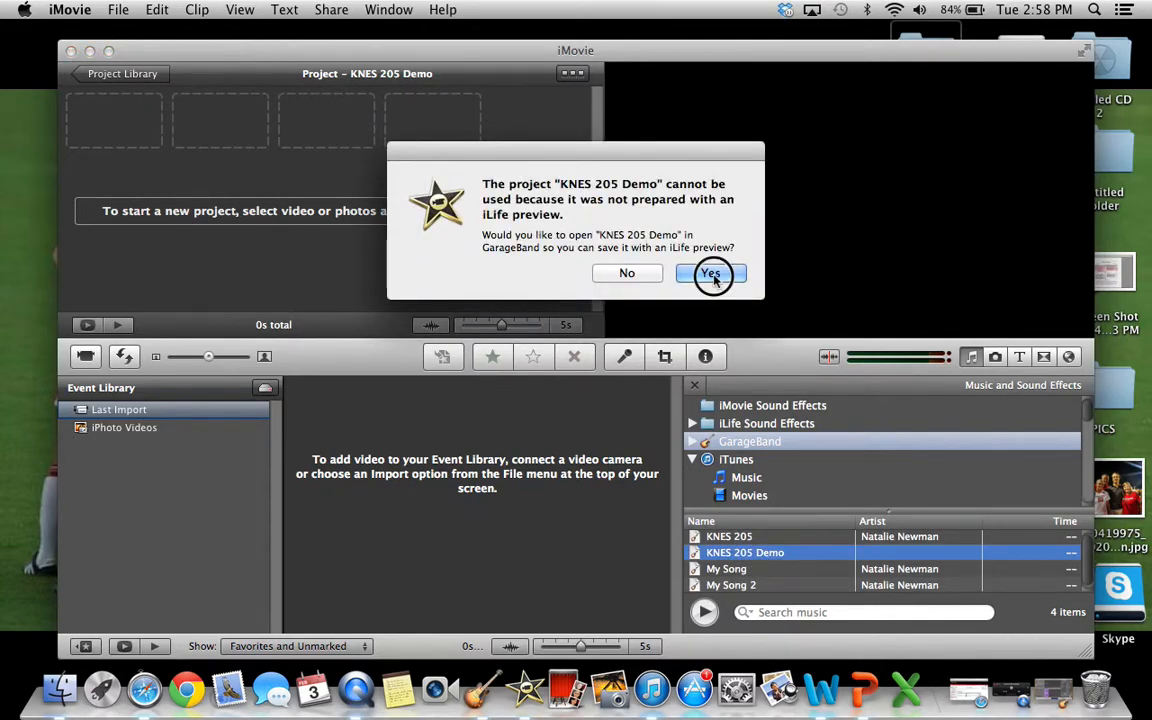
pyautogui.click(712, 272)
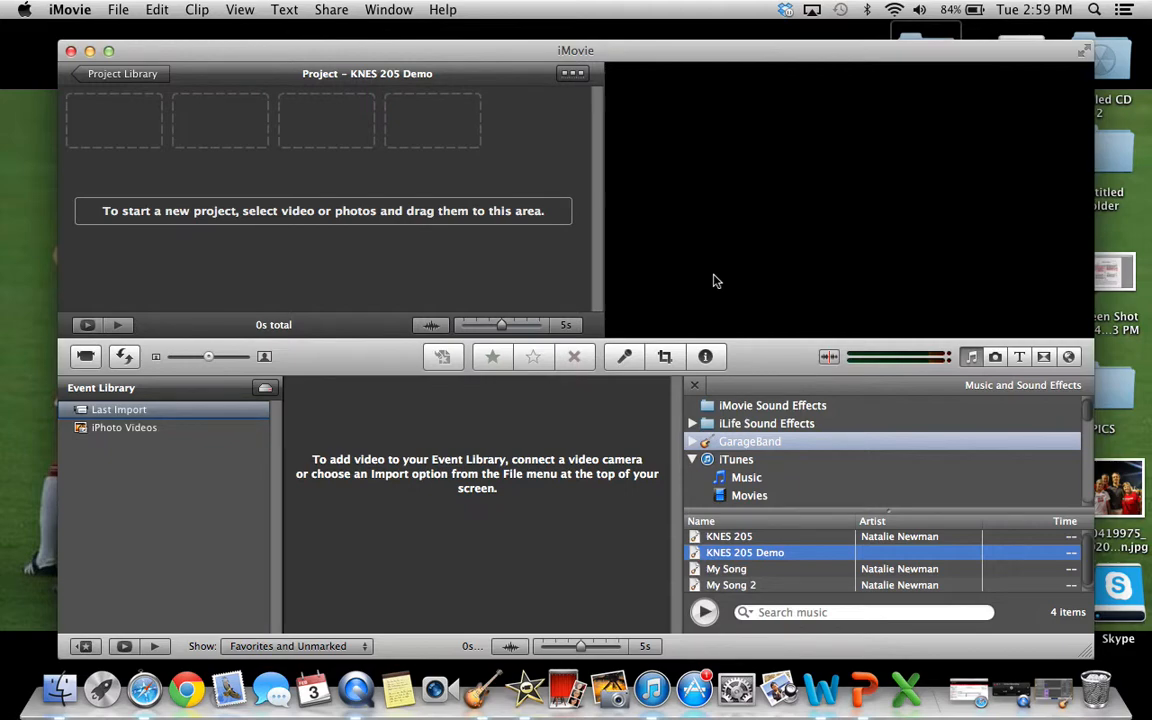
# Add the 7-second KNES 205 Demo song to the project as a music clip and select it.
pyautogui.click(730, 584)
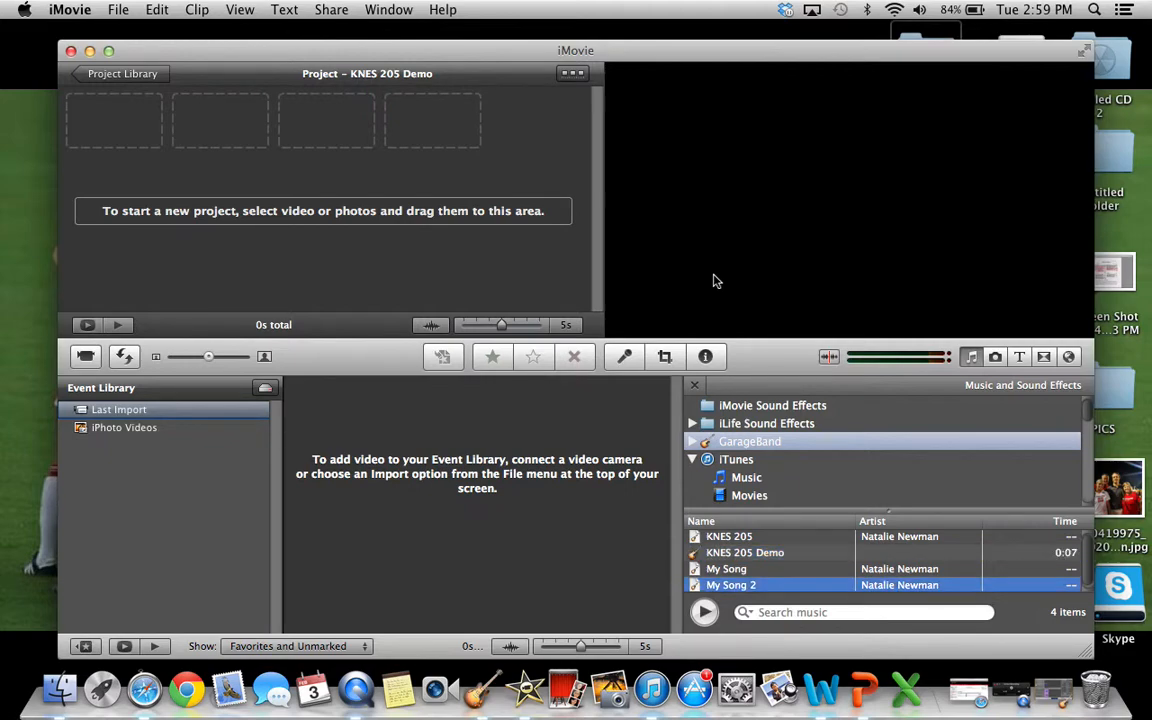
pyautogui.moveTo(750, 558)
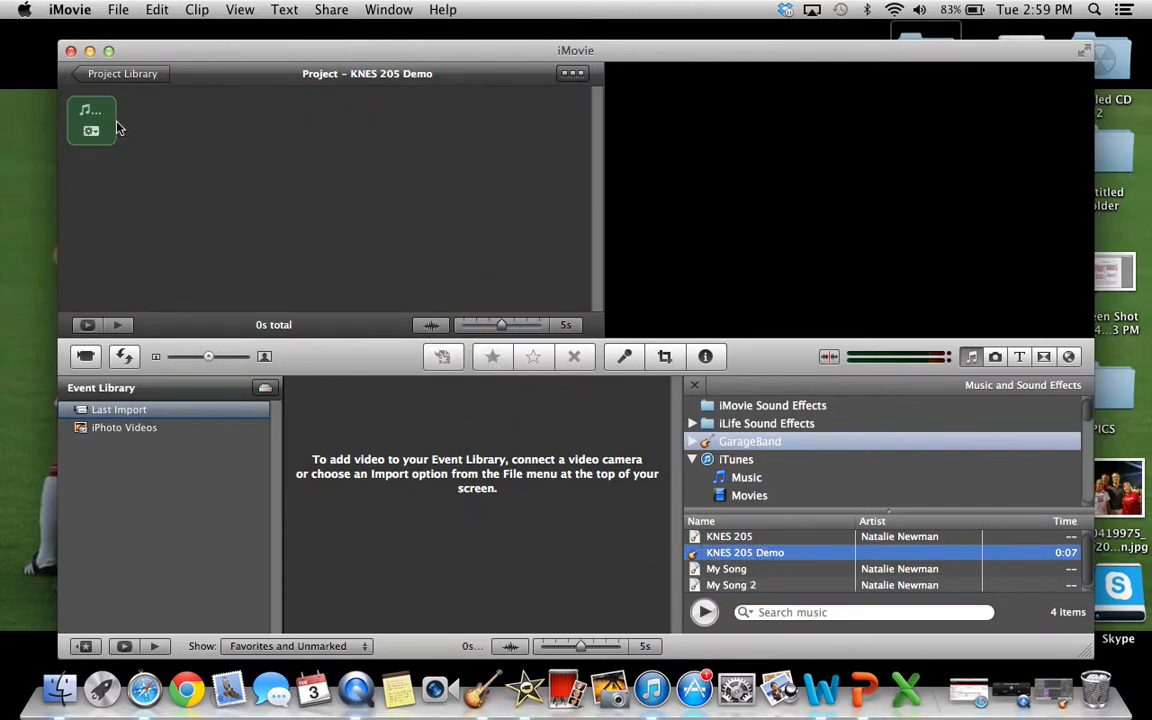
pyautogui.click(92, 120)
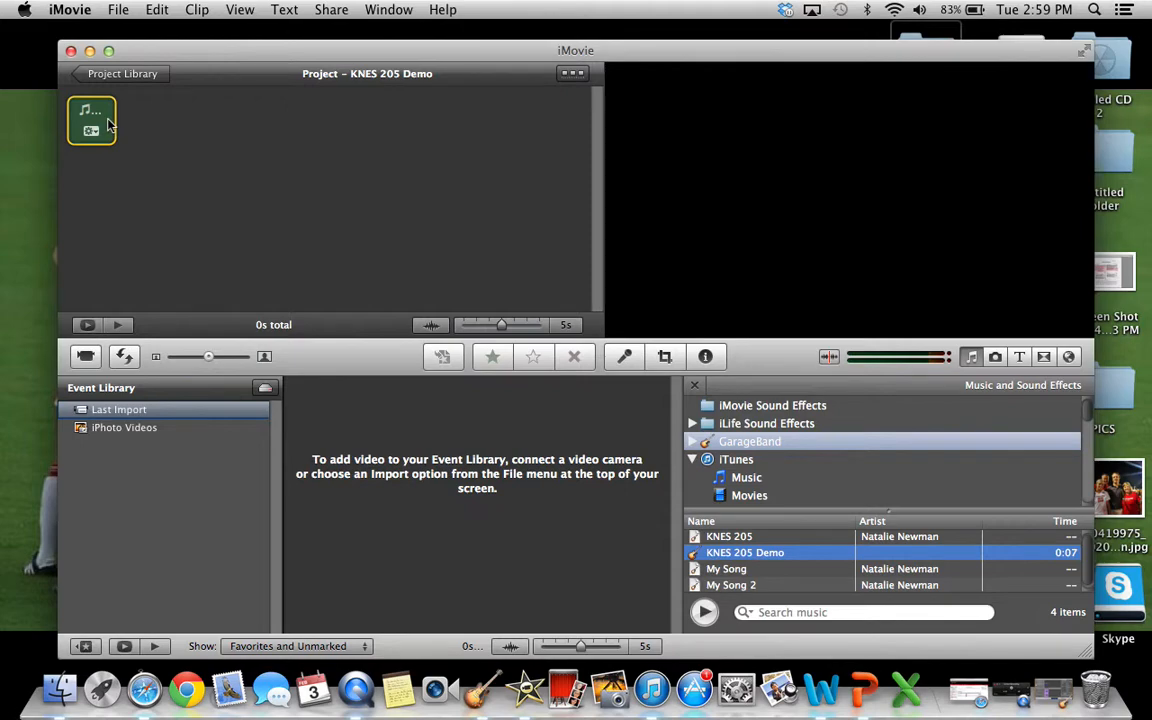
pyautogui.moveTo(376, 448)
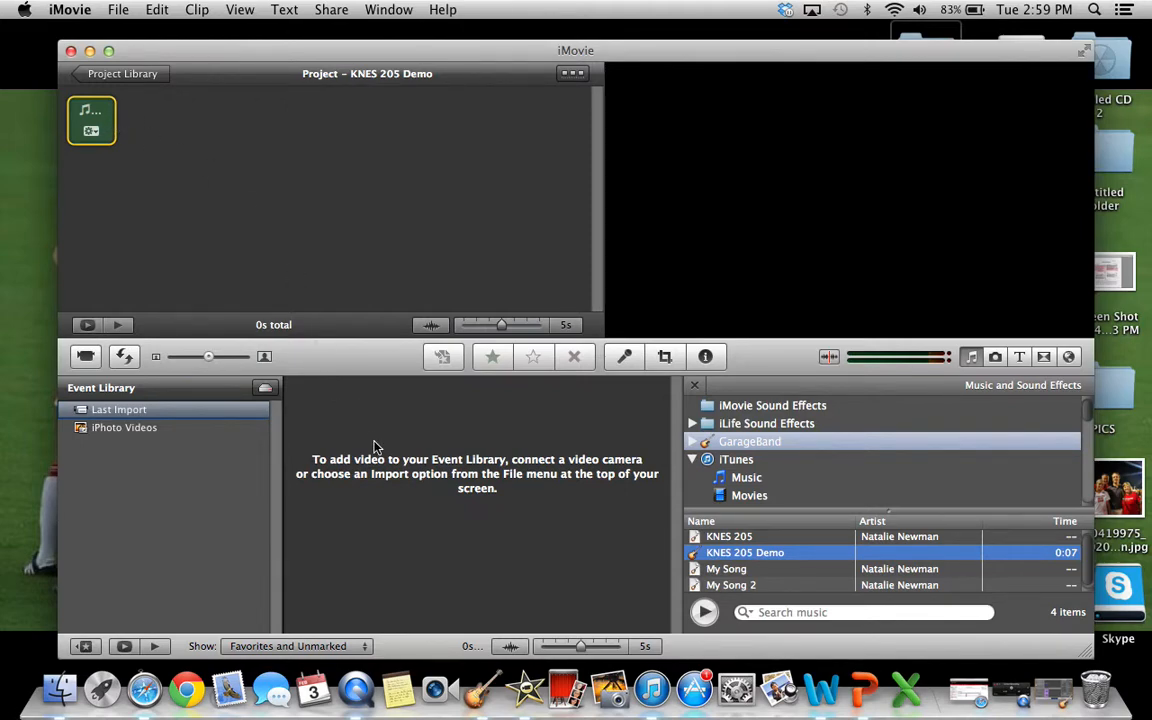
pyautogui.moveTo(278, 180)
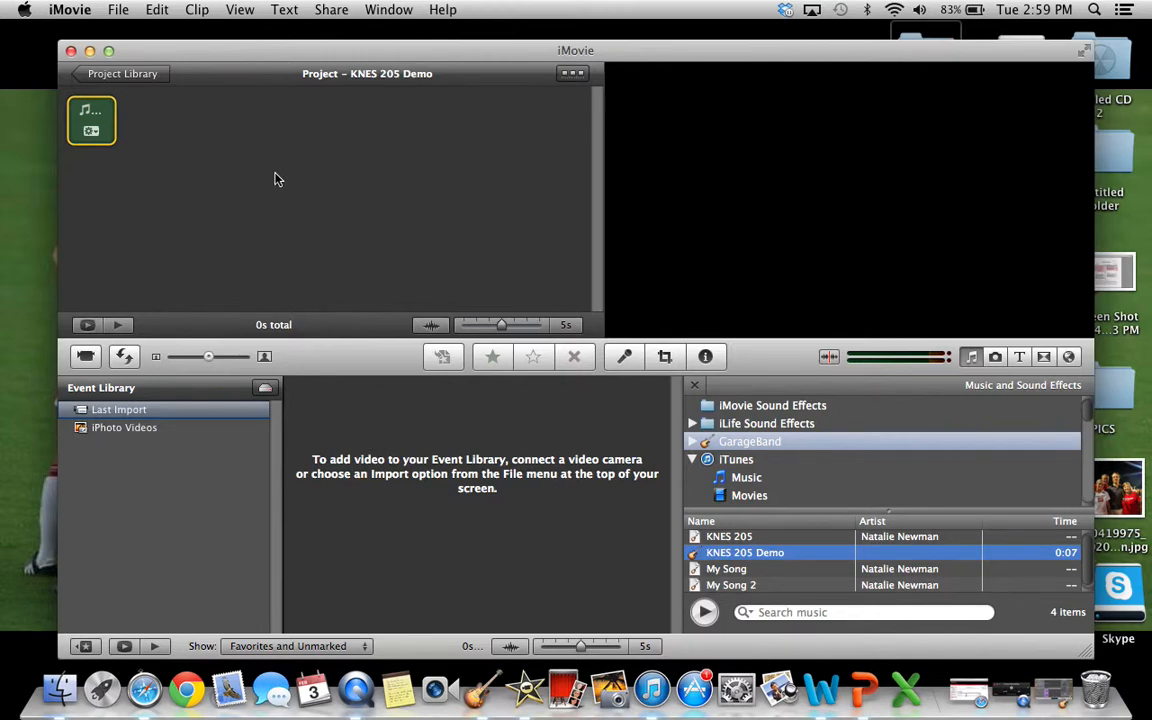
pyautogui.moveTo(170, 110)
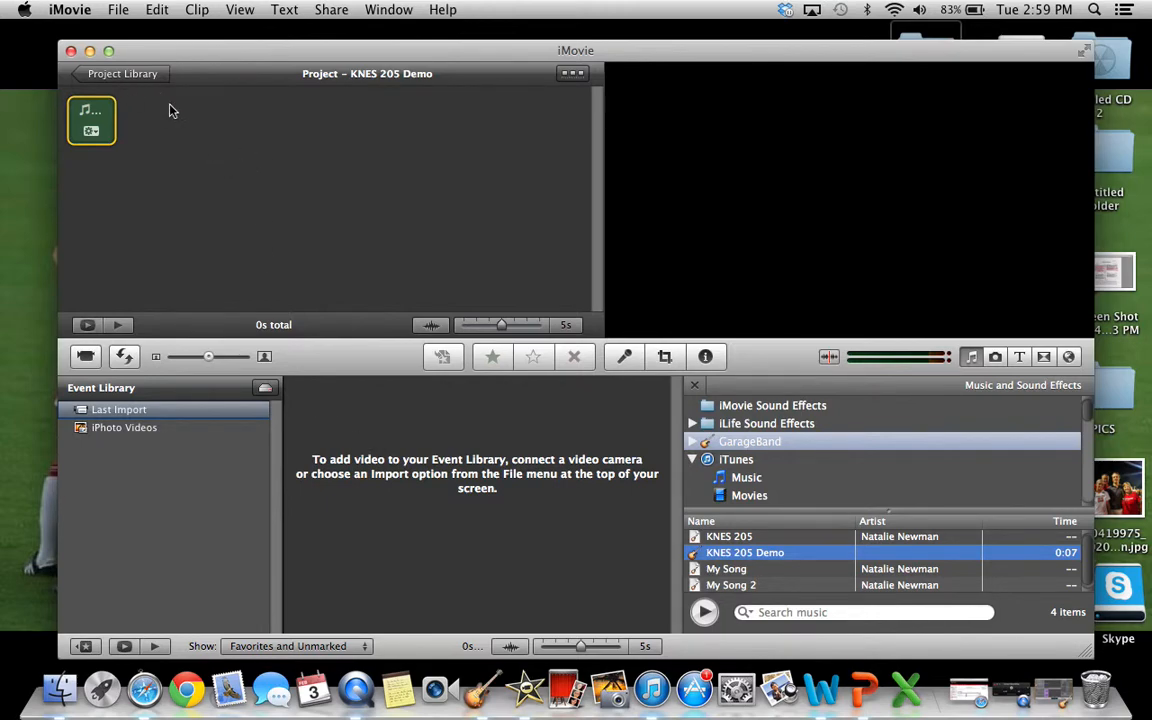